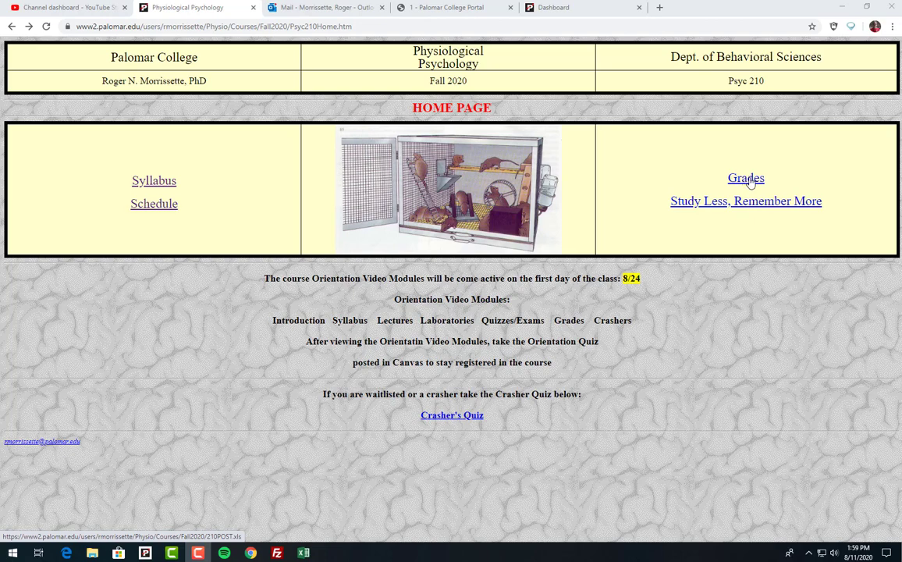
mouse_move(710, 193)
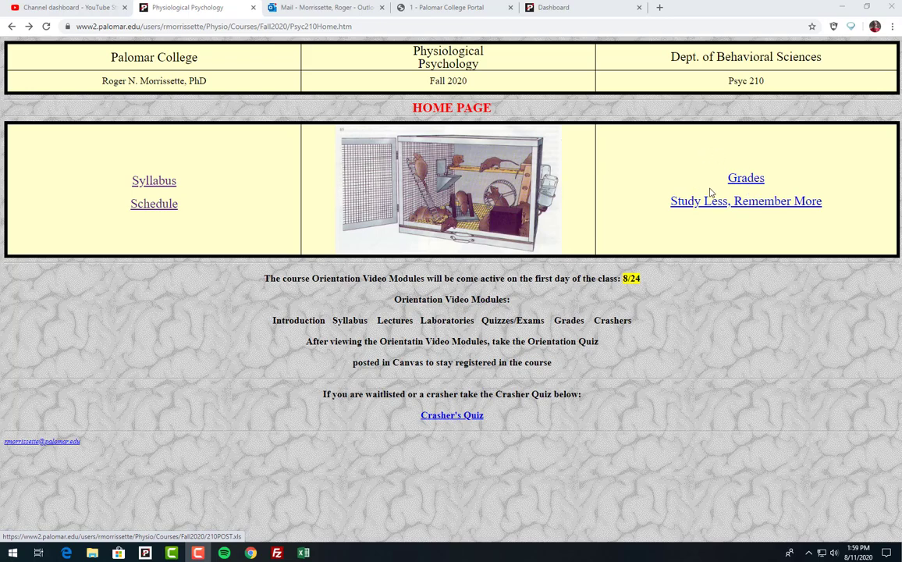
Download 210POST (6).xls from the course page's Grades link and open it from the download bar.
click(745, 178)
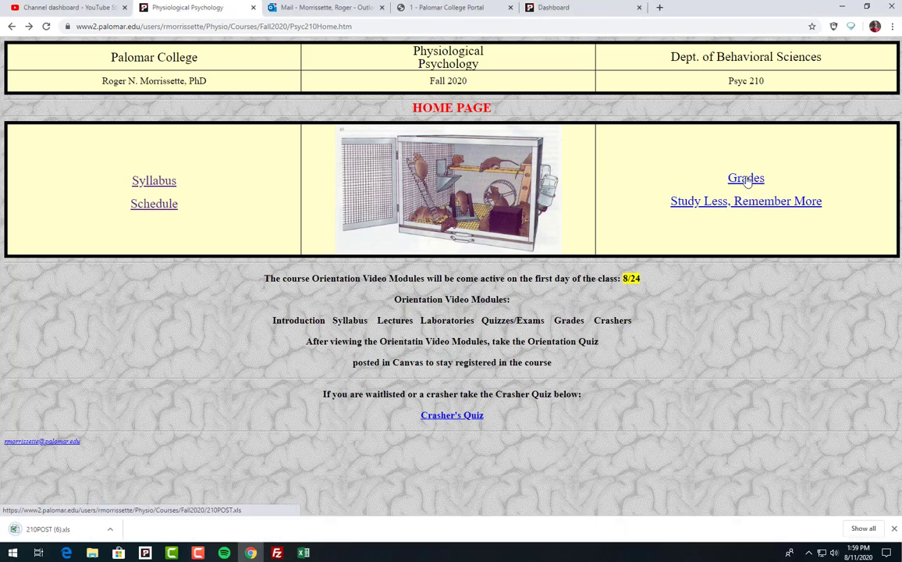
mouse_move(19, 518)
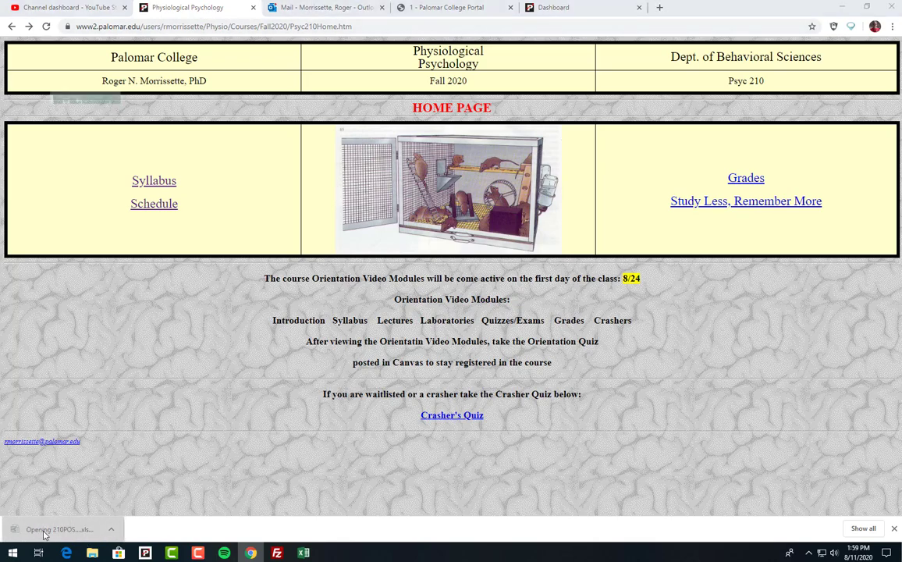
click(58, 529)
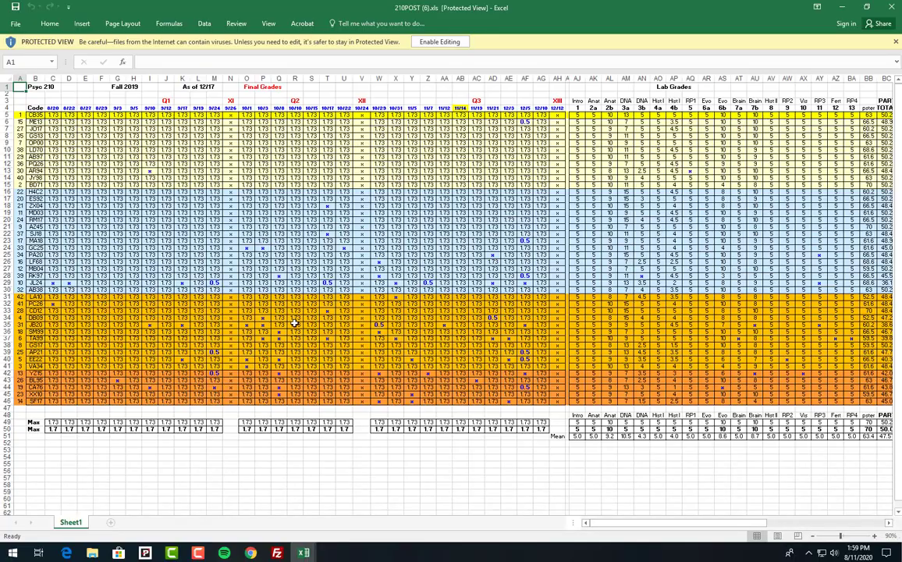
Enable editing on the Protected View bar so the grades workbook can be changed.
click(439, 41)
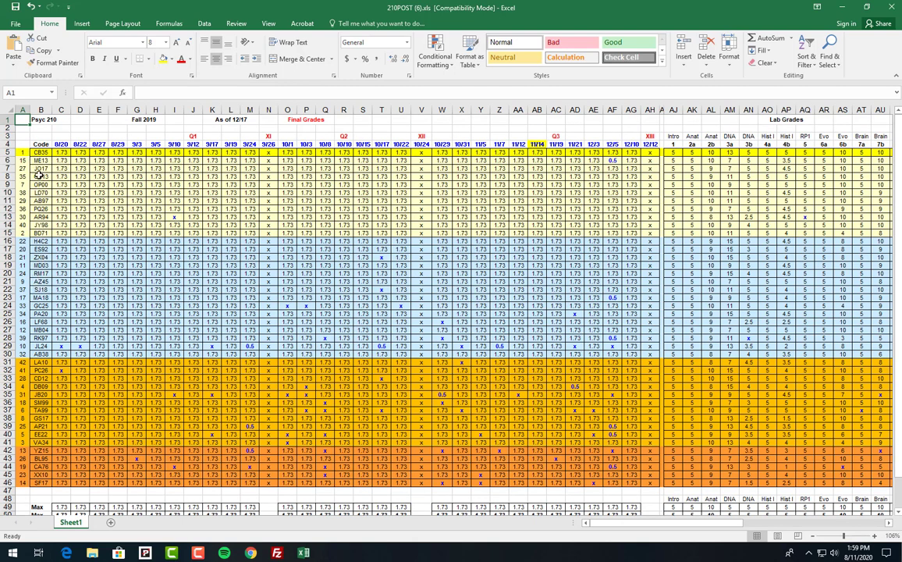
mouse_move(51, 211)
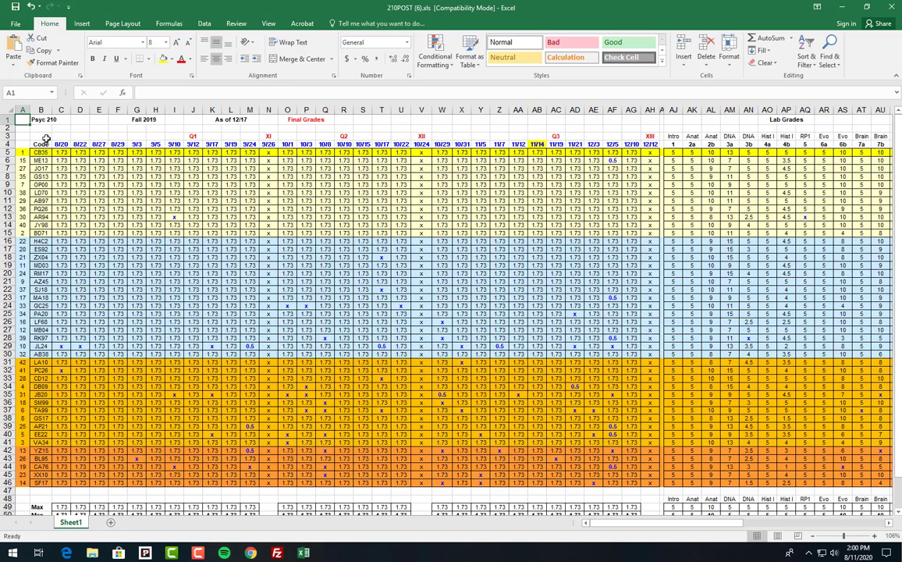
mouse_move(148, 201)
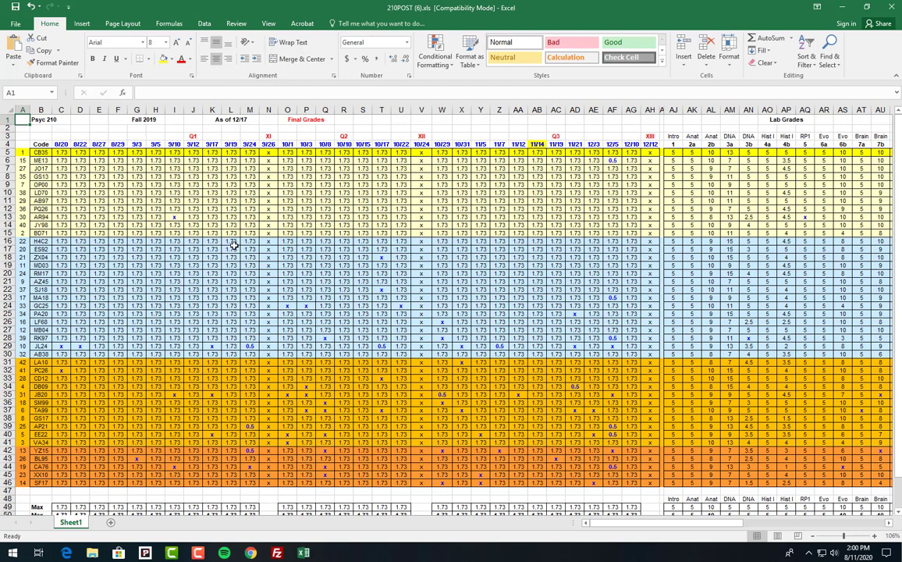
mouse_move(232, 246)
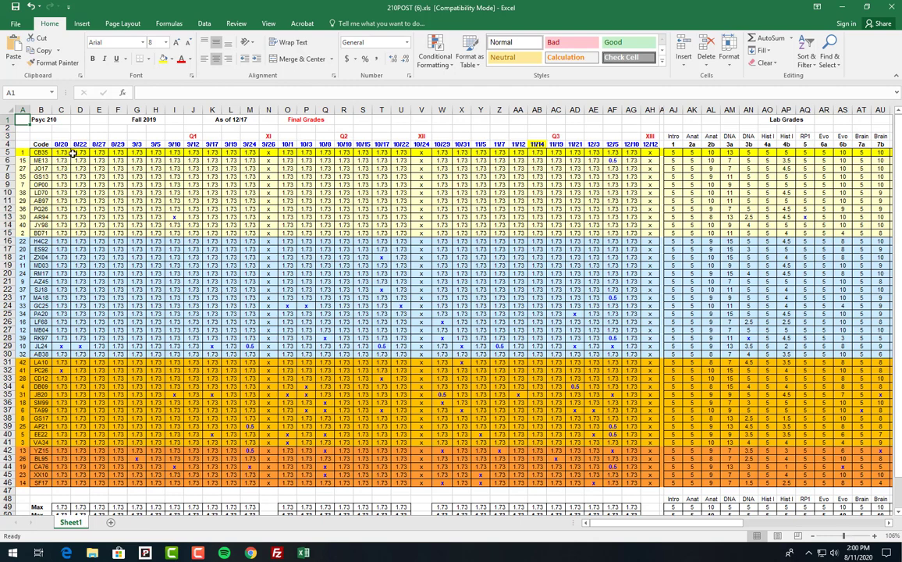
mouse_move(626, 168)
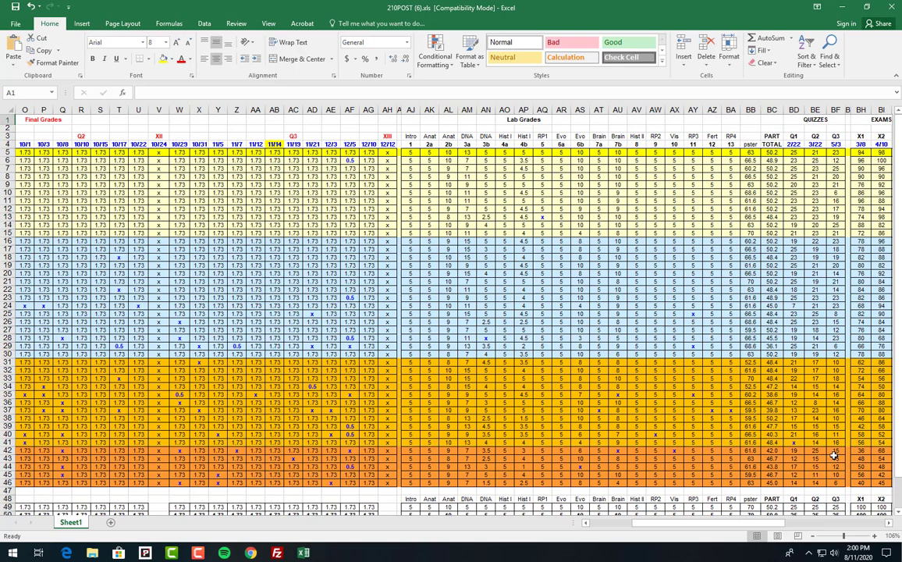
scroll(right, 3)
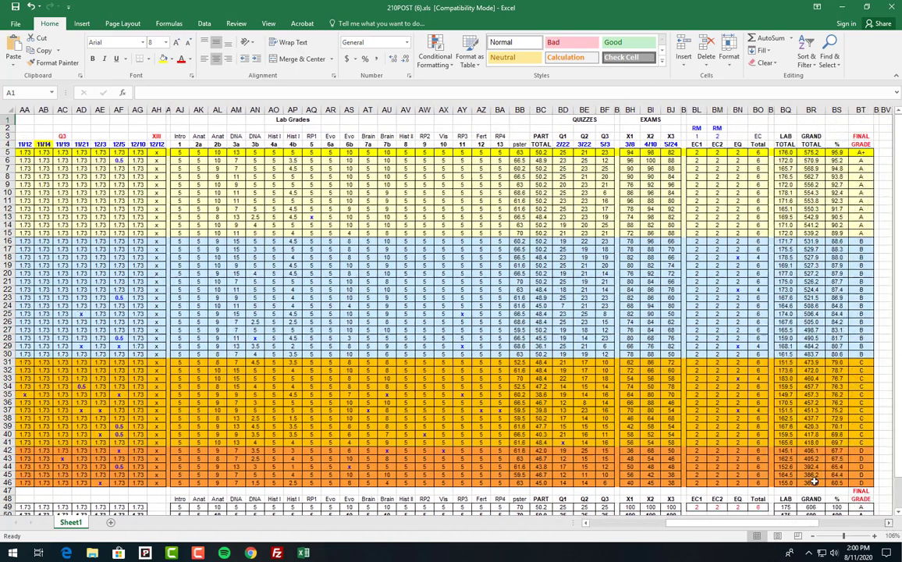
scroll(right, 3)
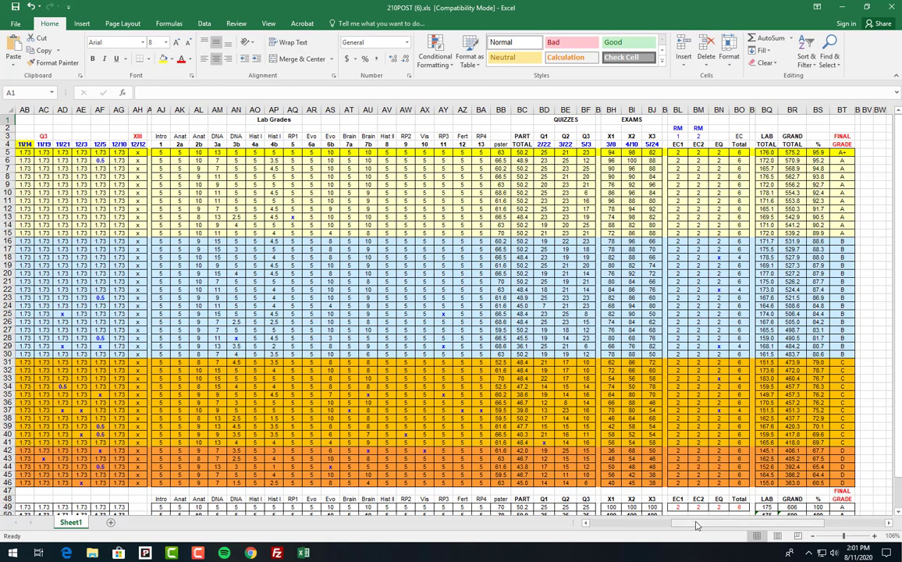
scroll(right, 3)
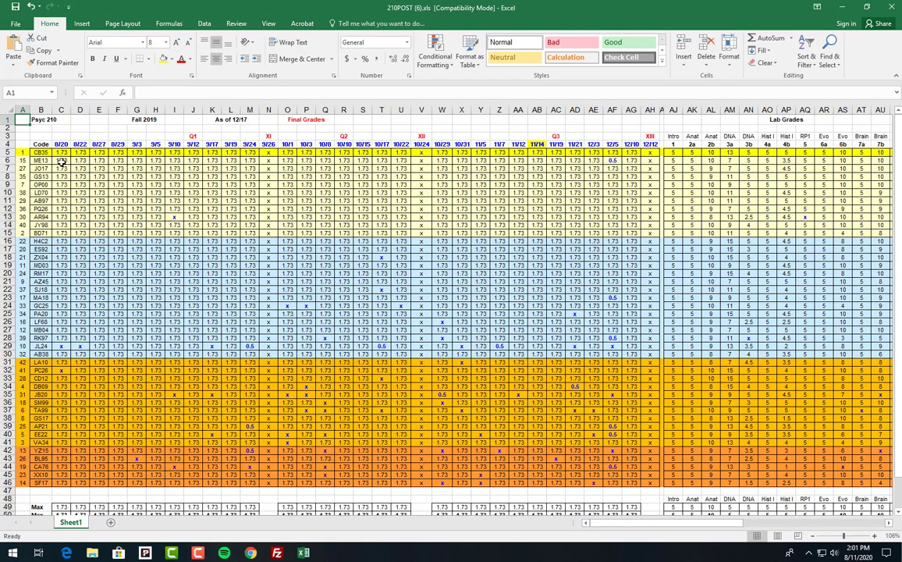
mouse_move(102, 185)
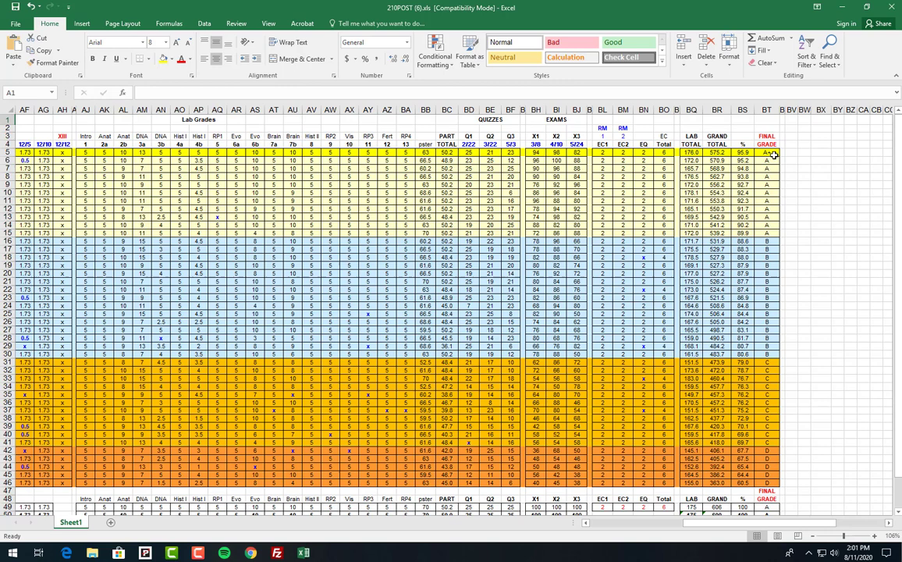
mouse_move(757, 175)
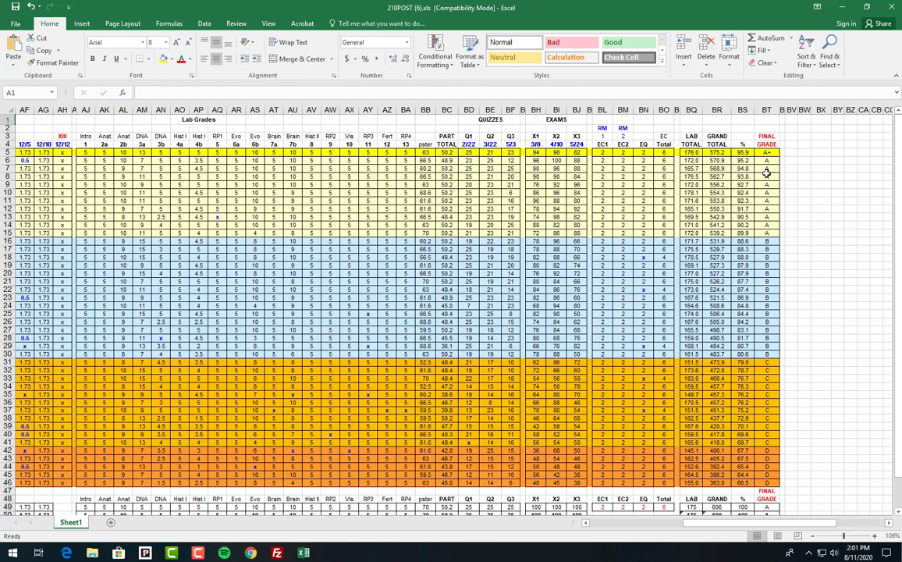
mouse_move(765, 256)
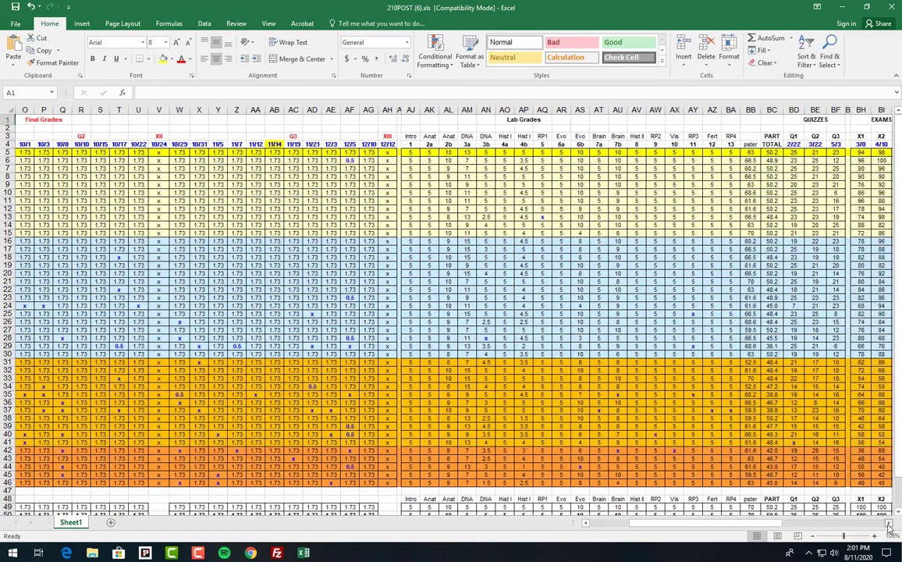
scroll(right, 3)
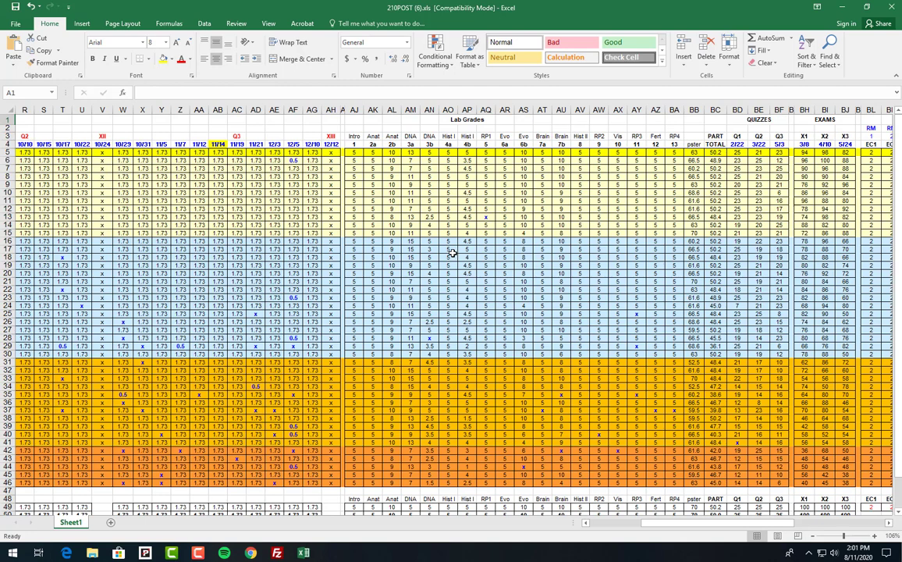
mouse_move(396, 177)
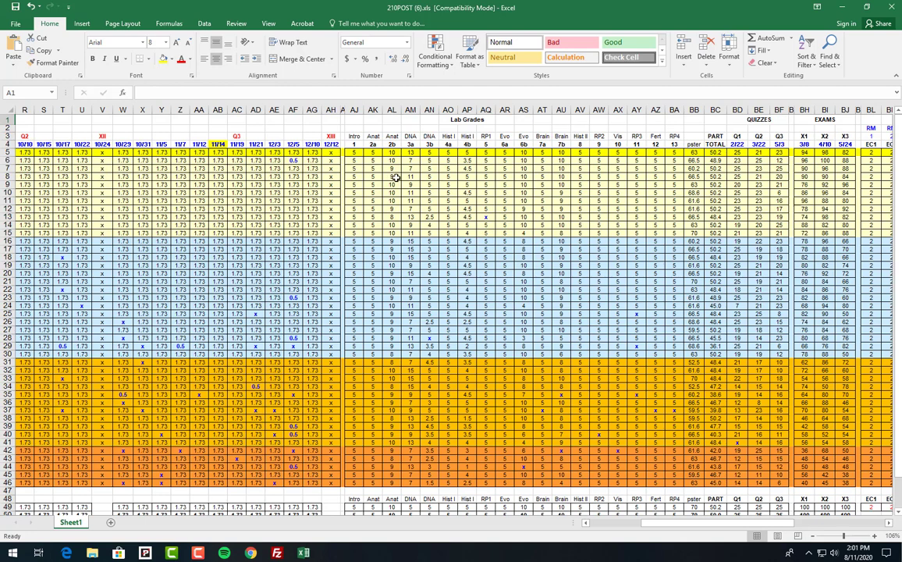
mouse_move(634, 326)
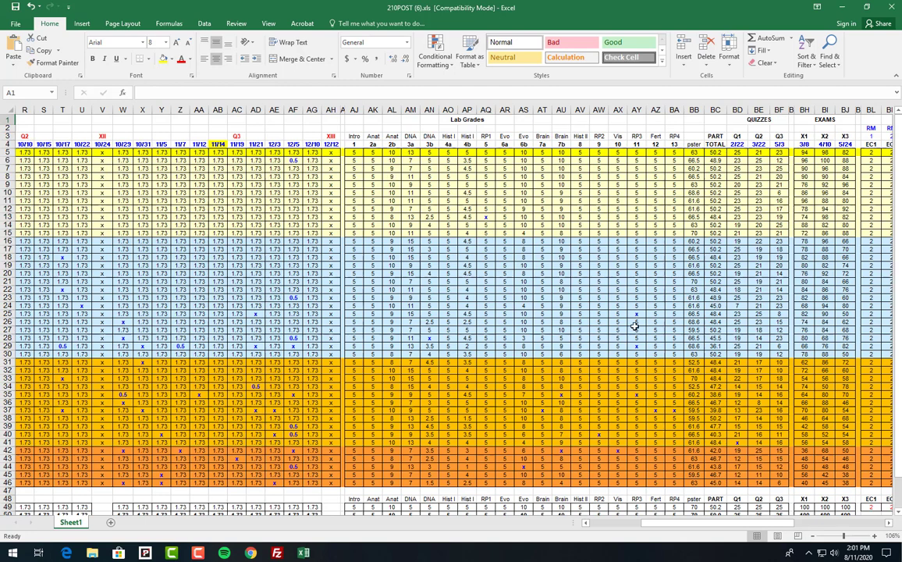
mouse_move(645, 324)
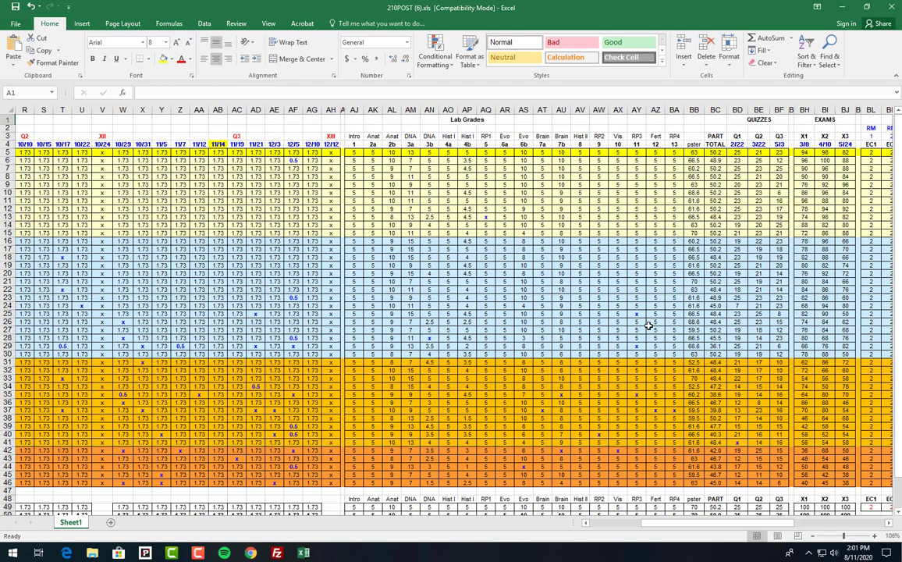
mouse_move(550, 400)
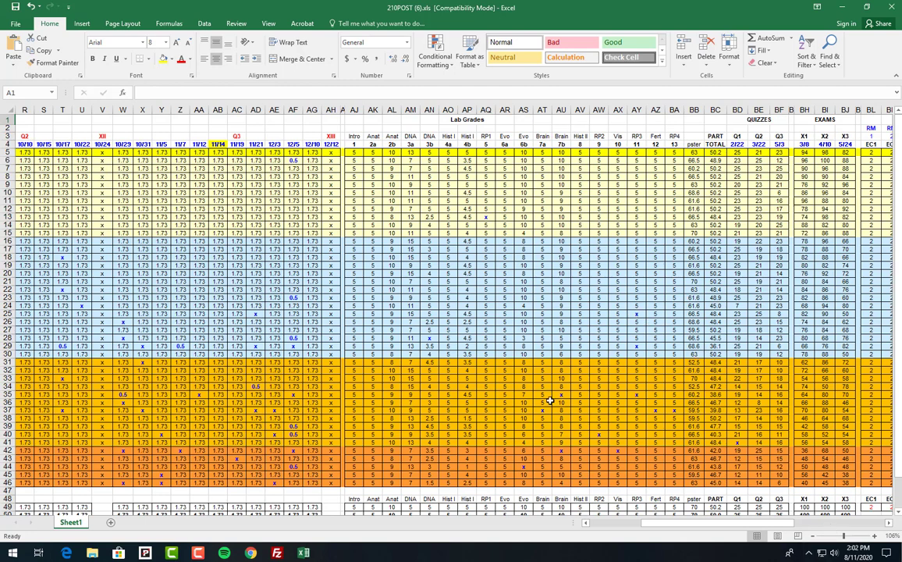